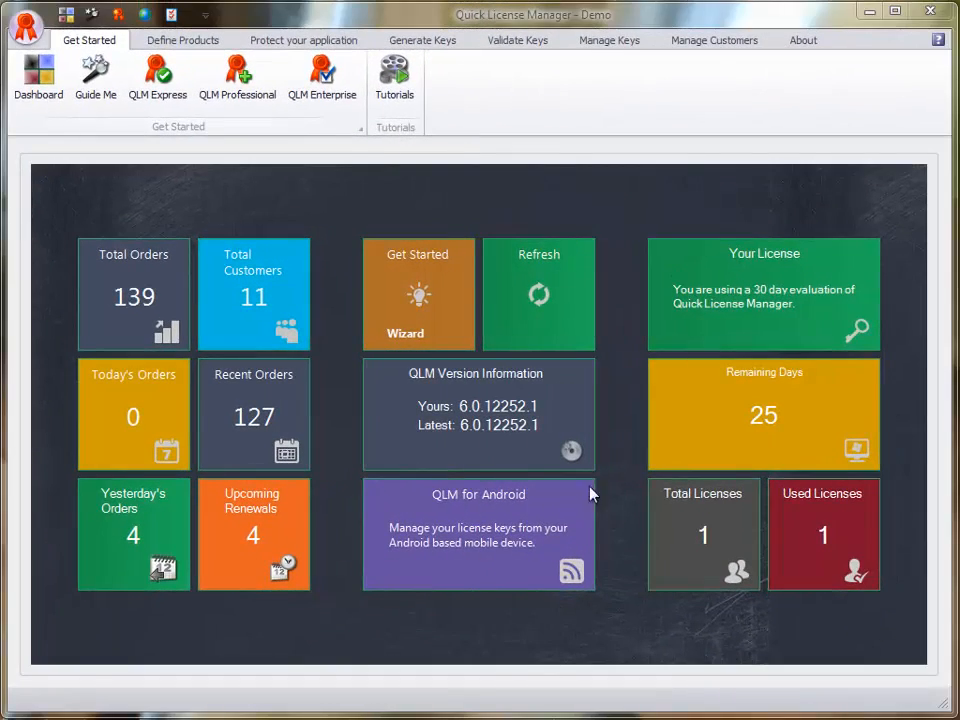
# - Filter the Manage Keys list to licenses whose email is like abc.com
pyautogui.click(608, 40)
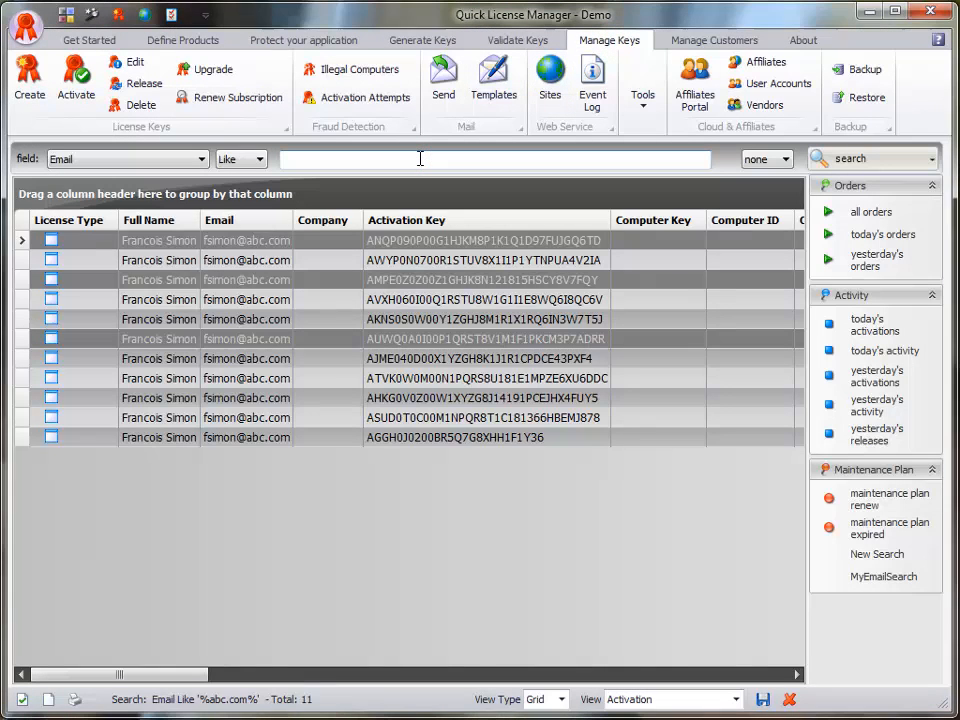
pyautogui.write('.com')
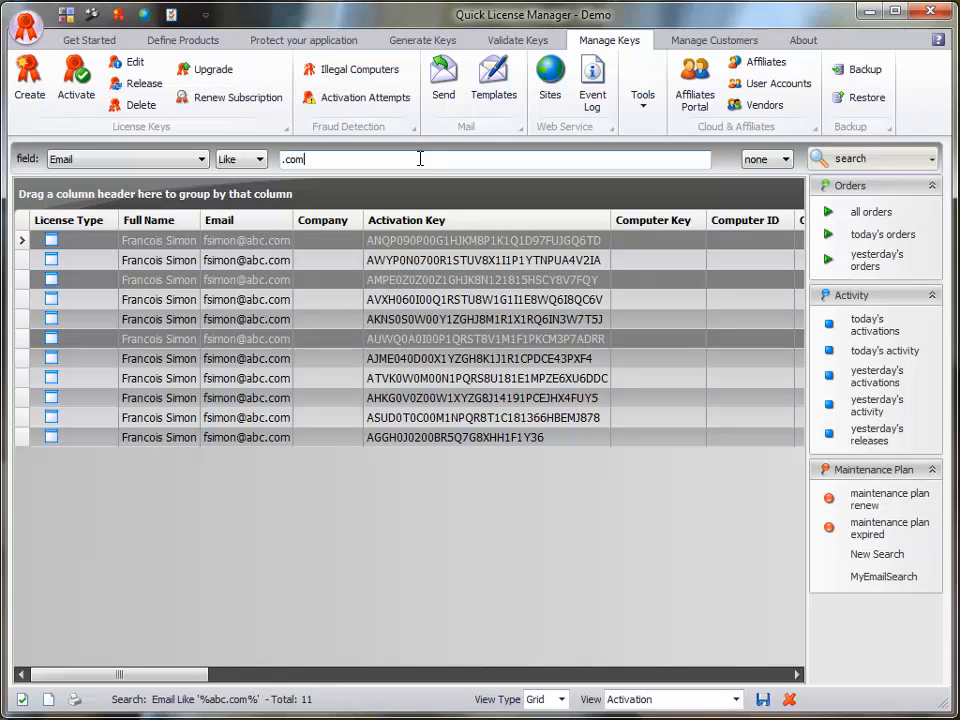
pyautogui.write('abc')
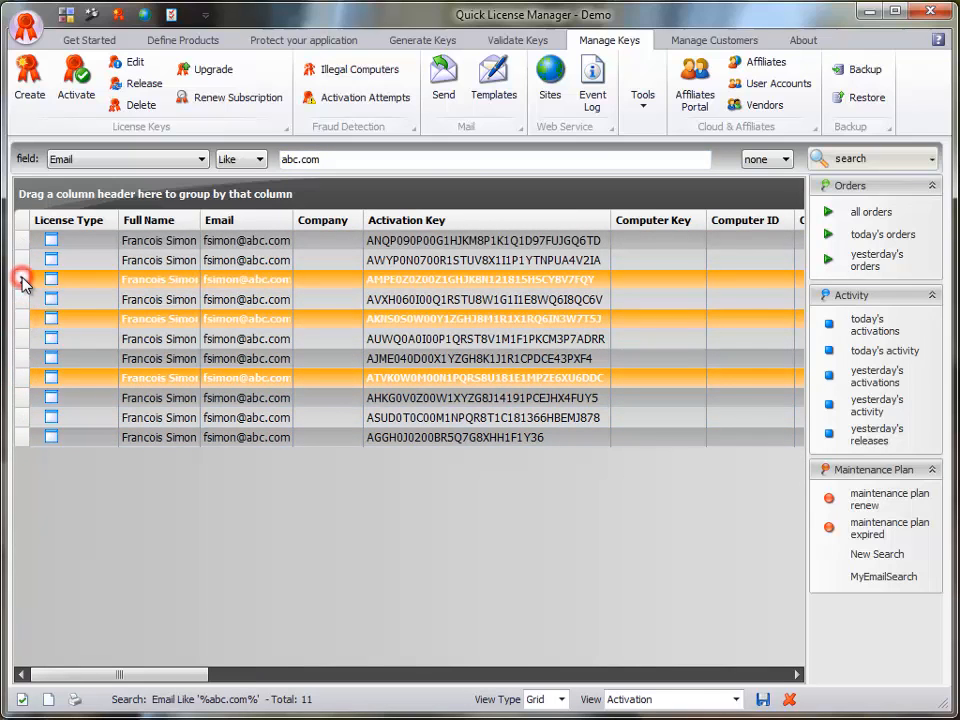
pyautogui.moveTo(444, 78)
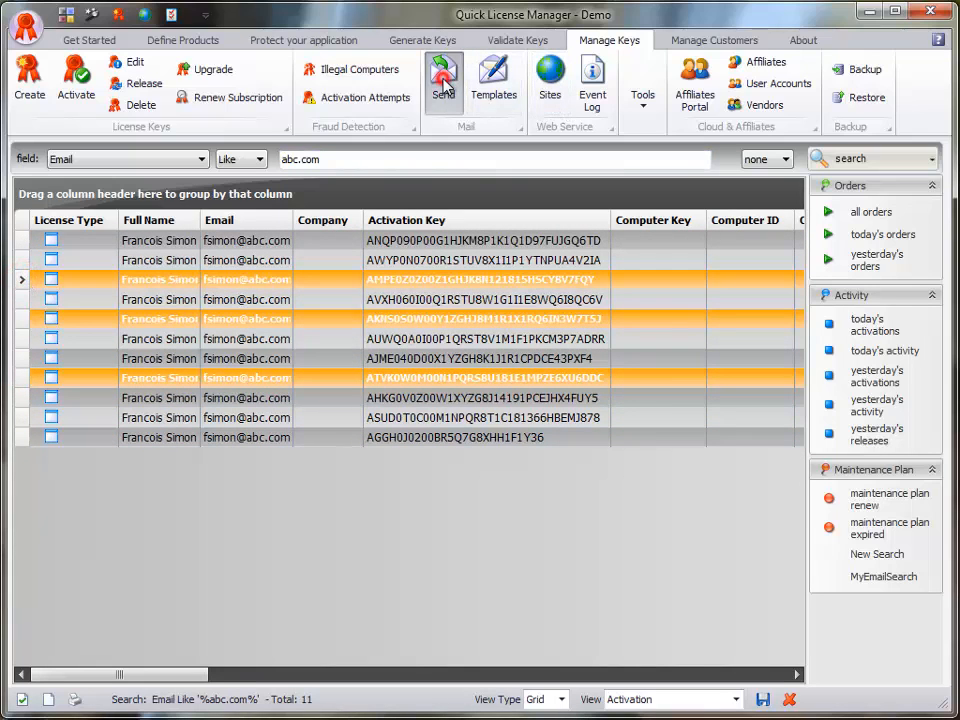
# - Start a new email to the chosen customers, checking the template list and the My Mail Server account
pyautogui.click(444, 82)
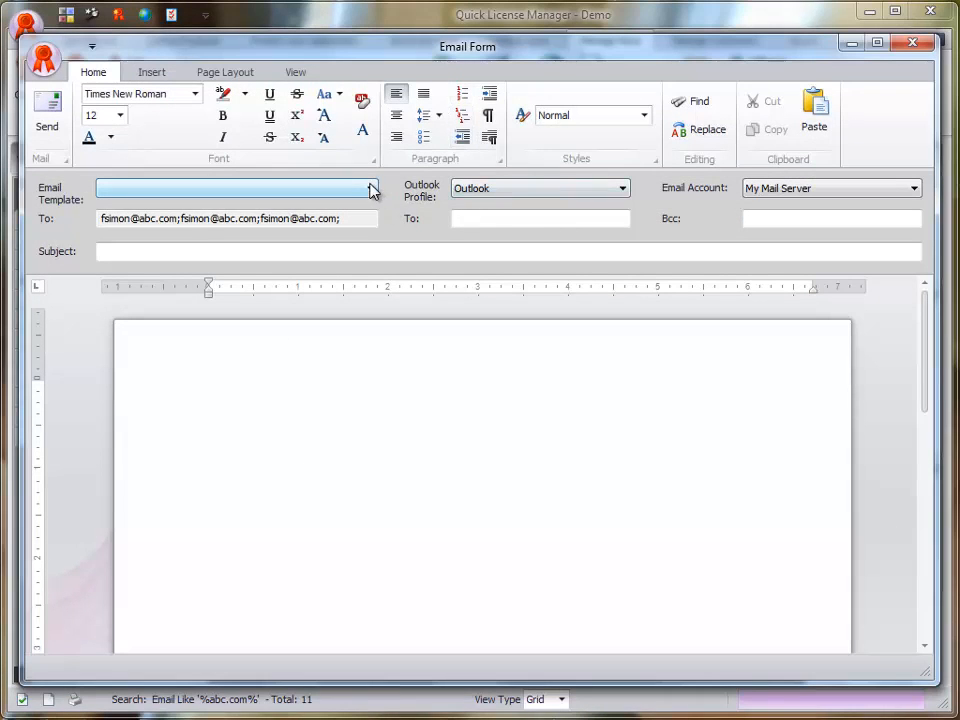
pyautogui.click(372, 188)
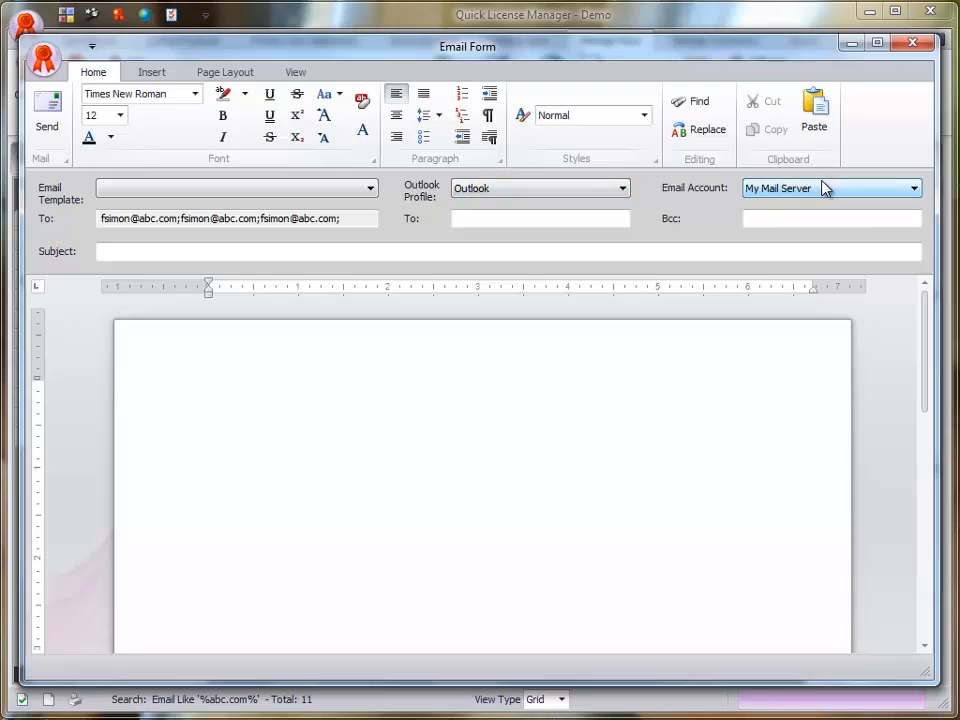
pyautogui.click(236, 218)
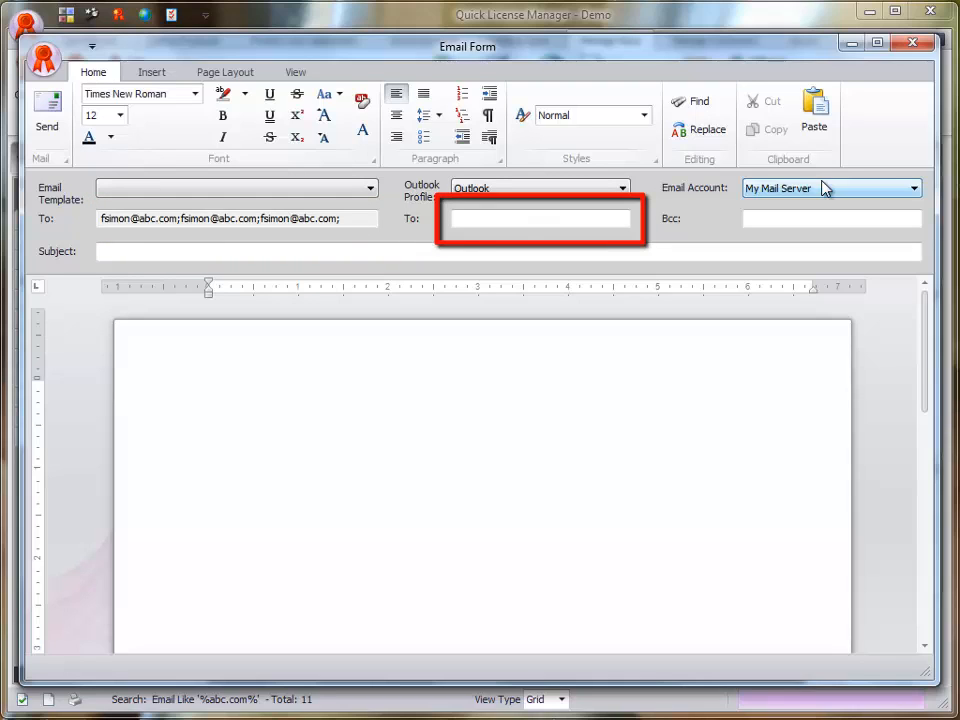
# - Write subject 'Regarding Activation Key : %Activation Key%' and a 'Thank you for your inquiry about' body
pyautogui.click(200, 252)
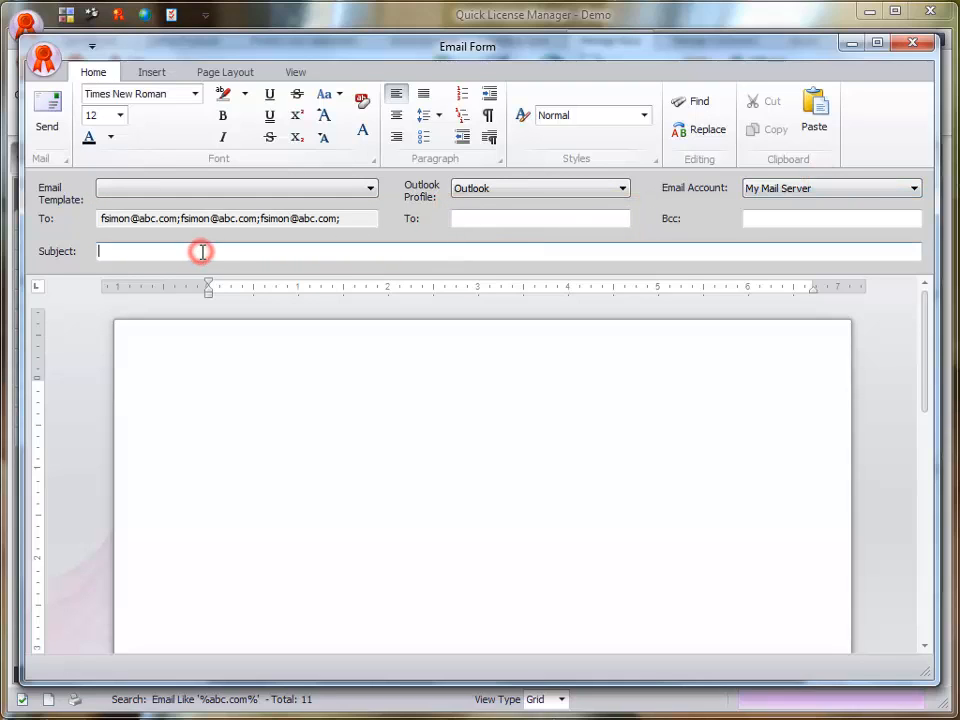
pyautogui.write('Regard')
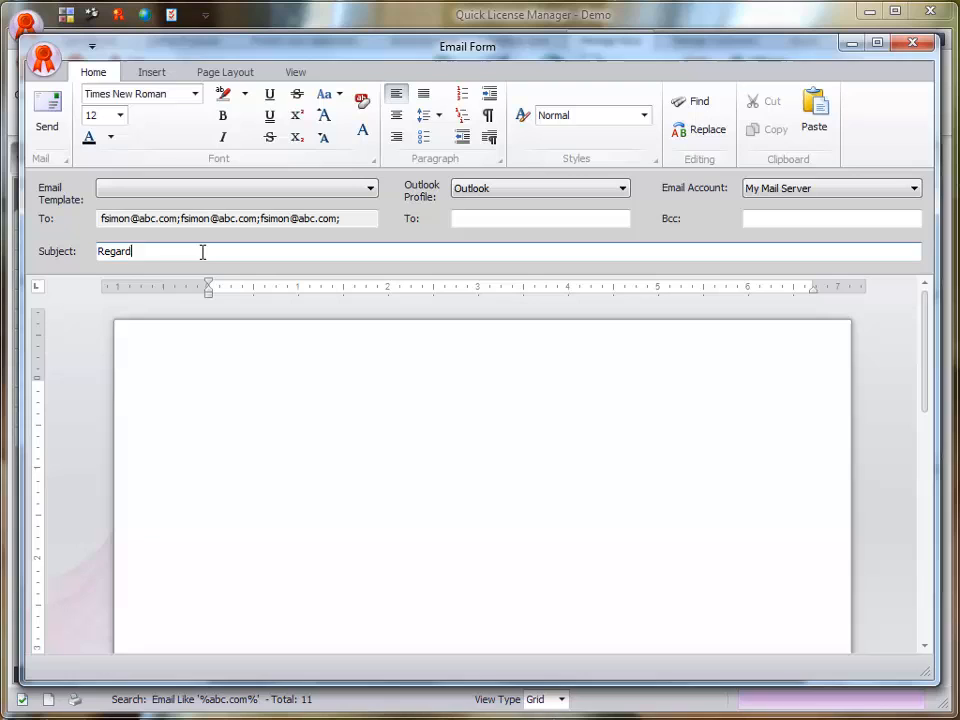
pyautogui.write('ing Activation Key')
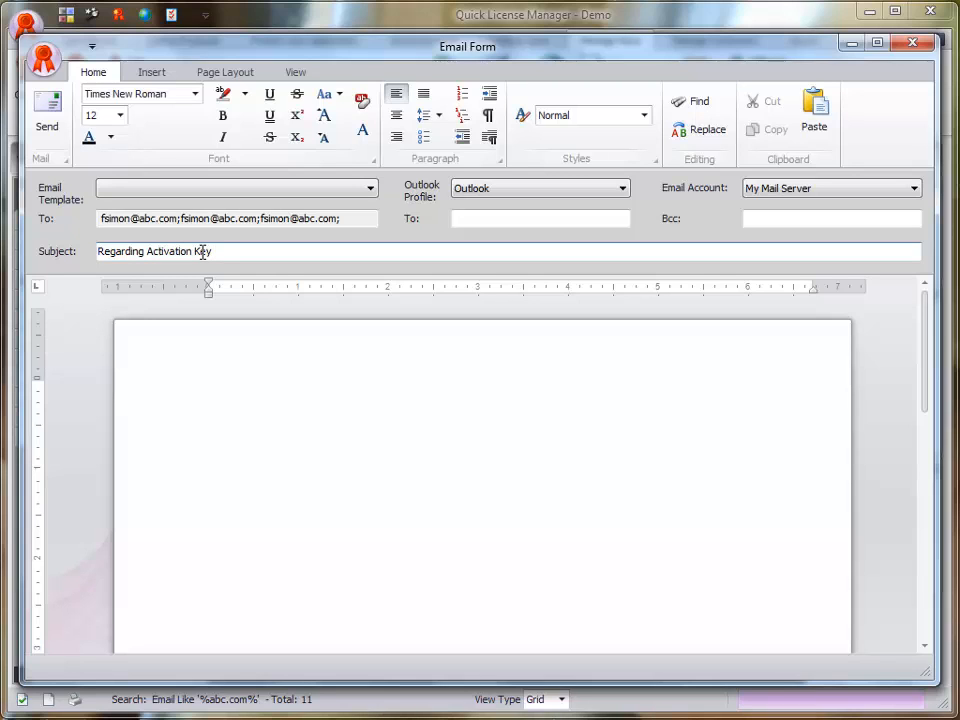
pyautogui.write(': %Activation K%')
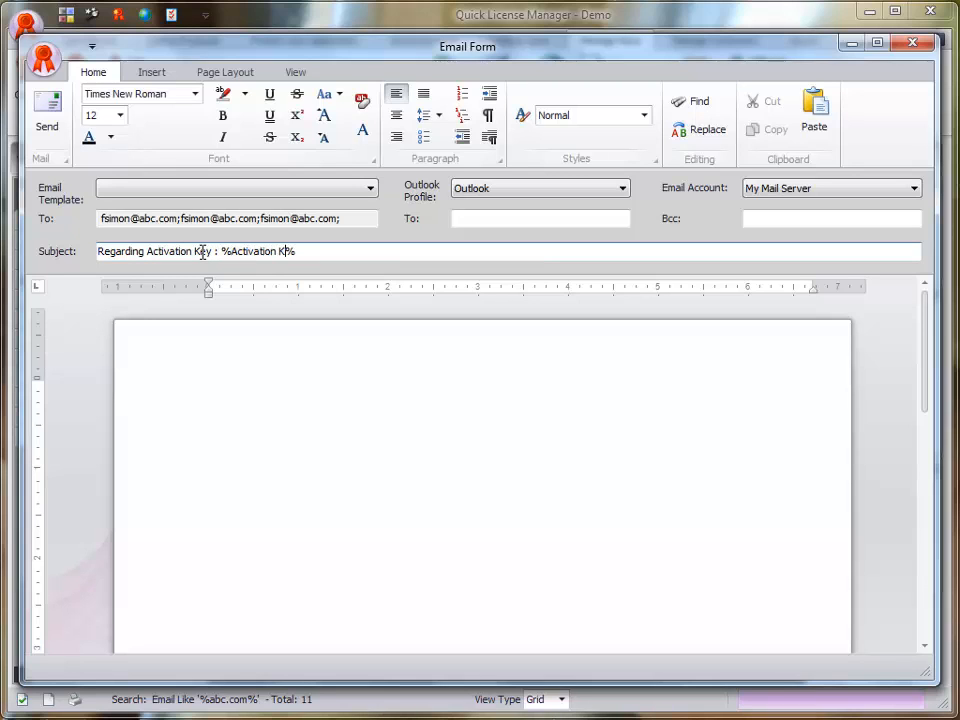
pyautogui.write('Thank')
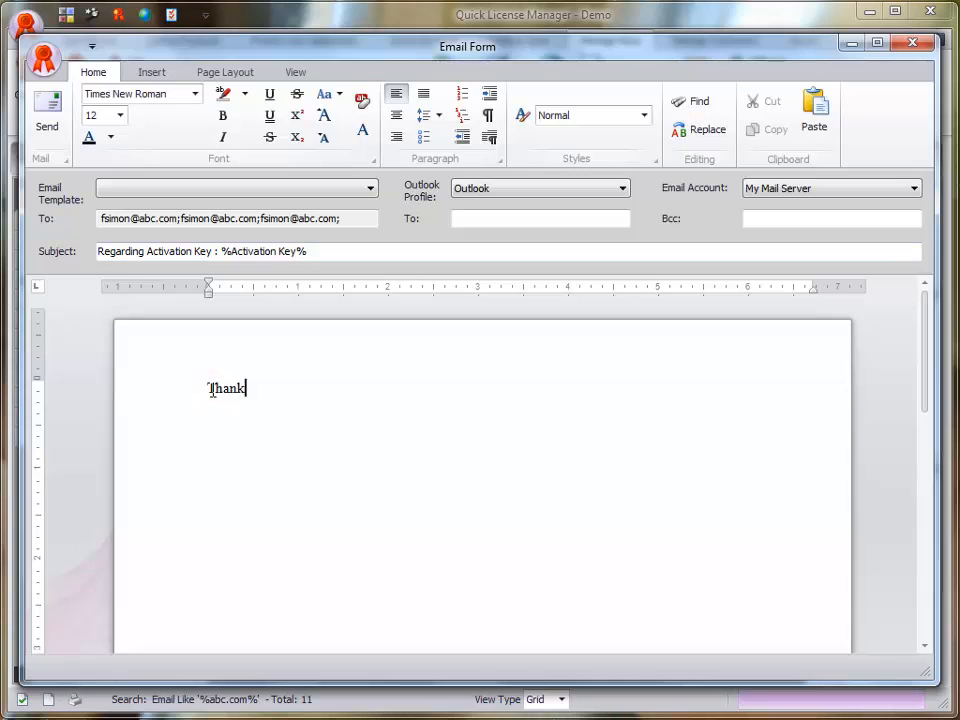
pyautogui.write('you for your inquir')
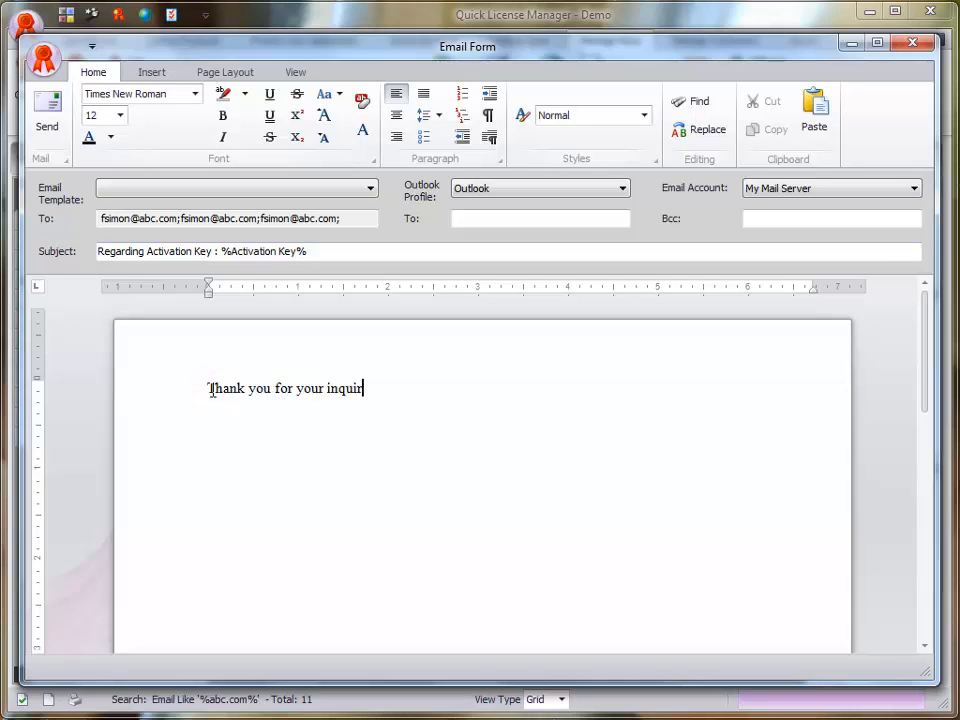
pyautogui.write('y about')
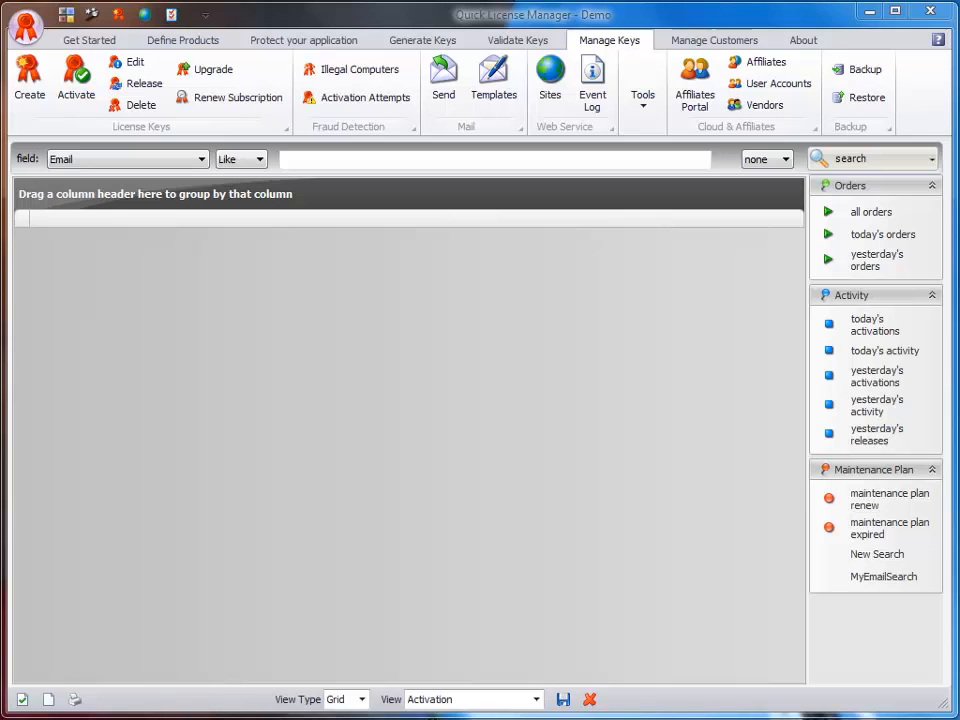
pyautogui.click(642, 84)
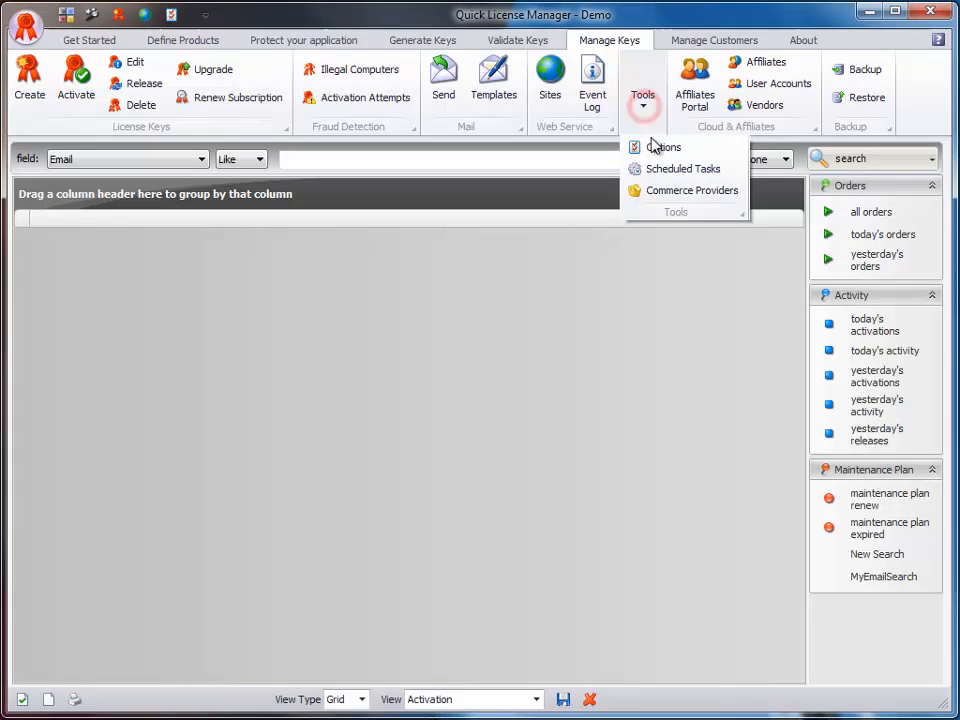
pyautogui.click(684, 168)
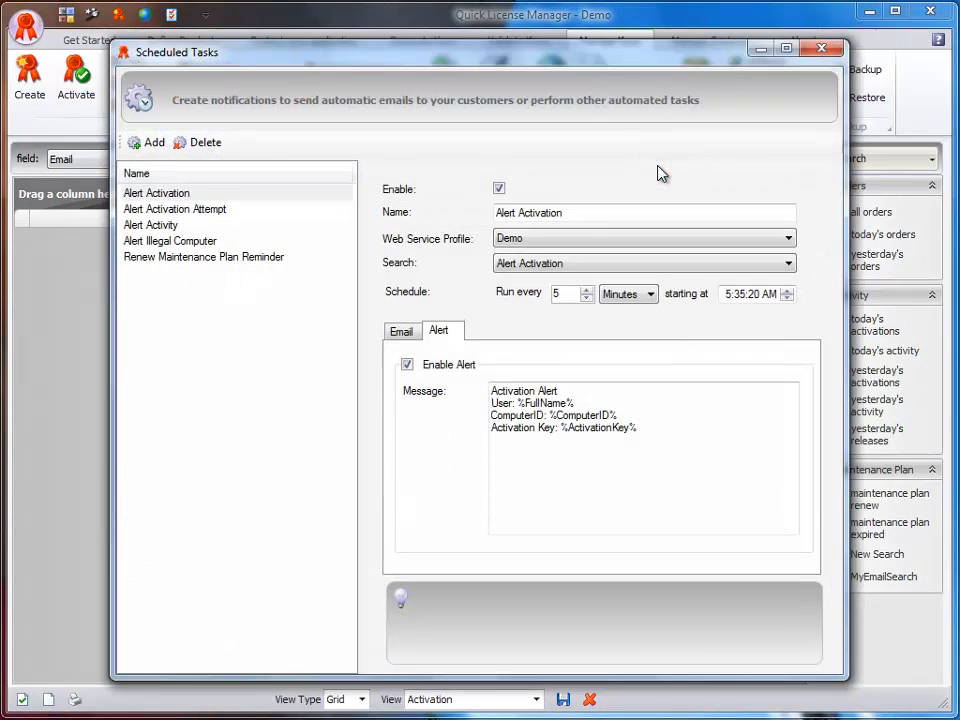
pyautogui.moveTo(818, 78)
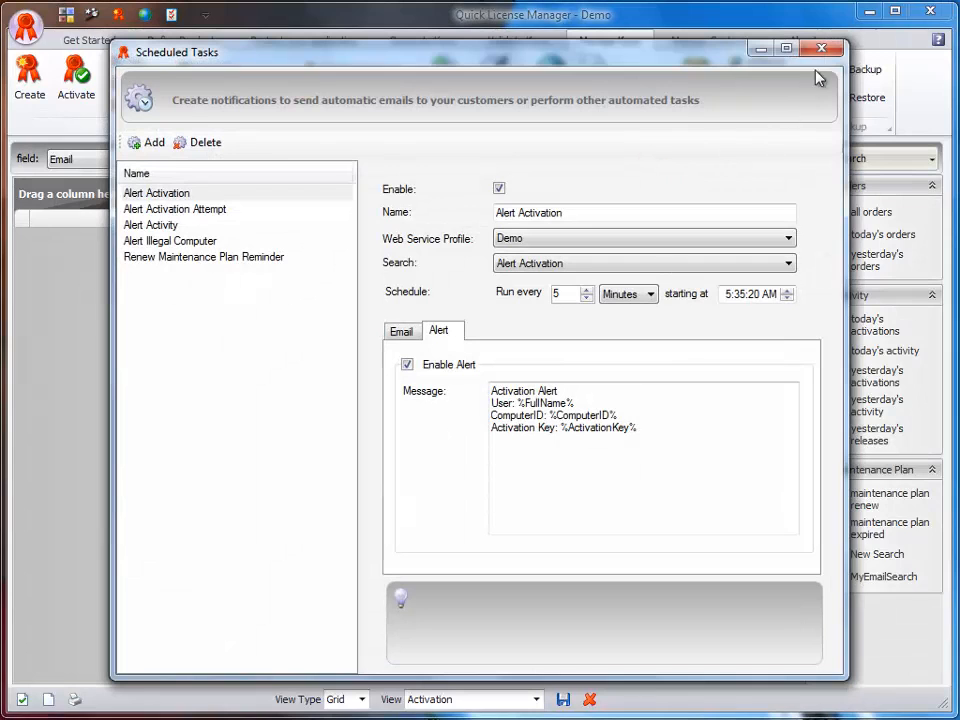
pyautogui.click(820, 48)
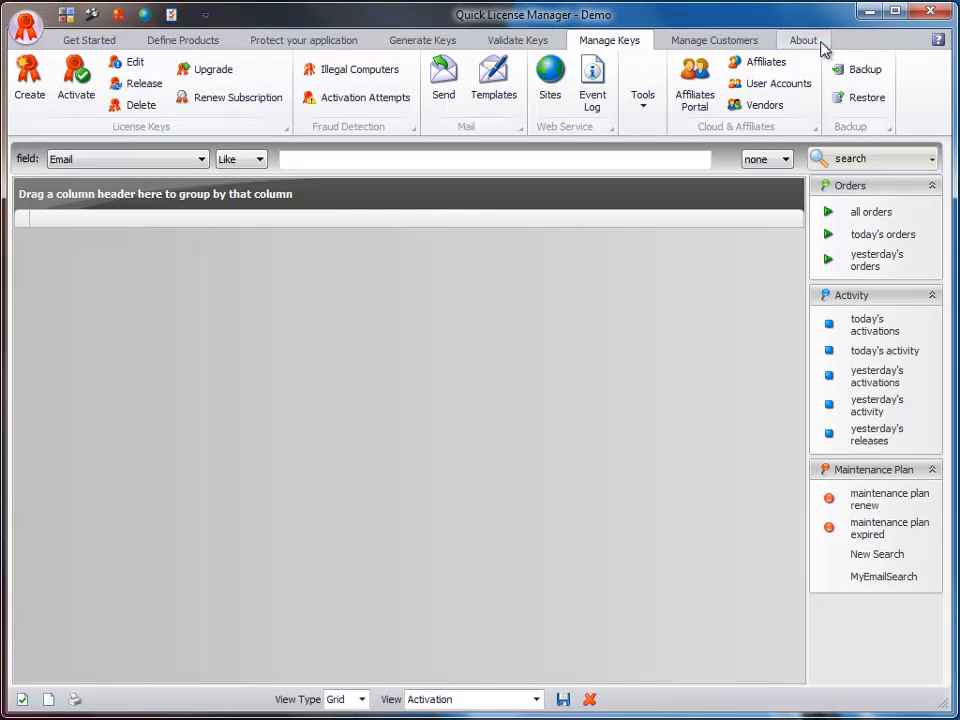
pyautogui.moveTo(492, 80)
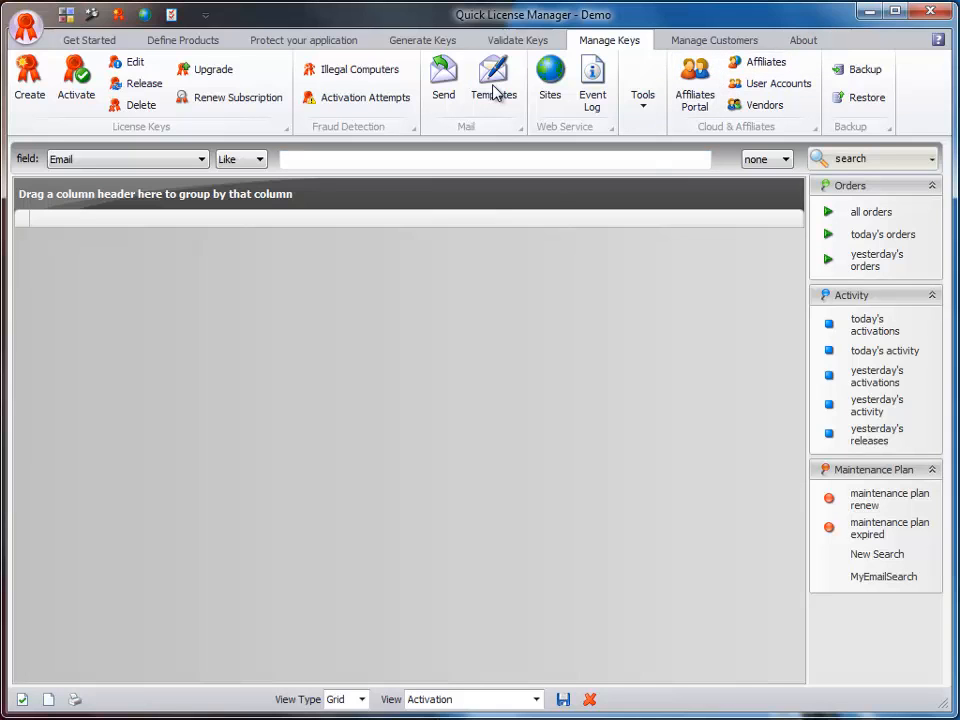
# - Bring up the Email Templates form showing the Thank You Letter template
pyautogui.click(492, 78)
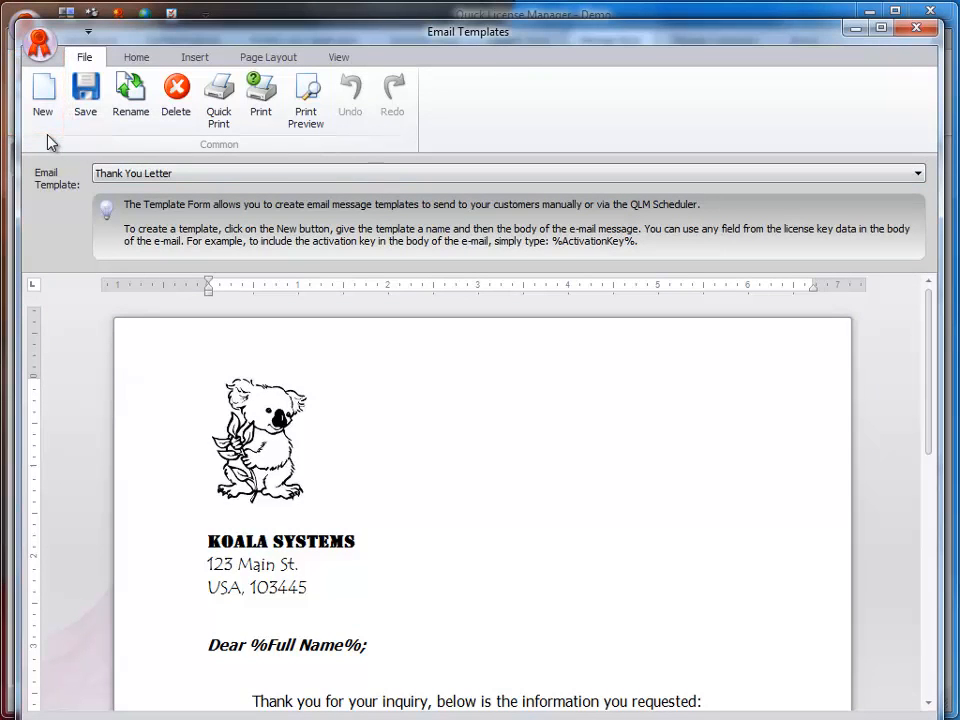
pyautogui.moveTo(84, 90)
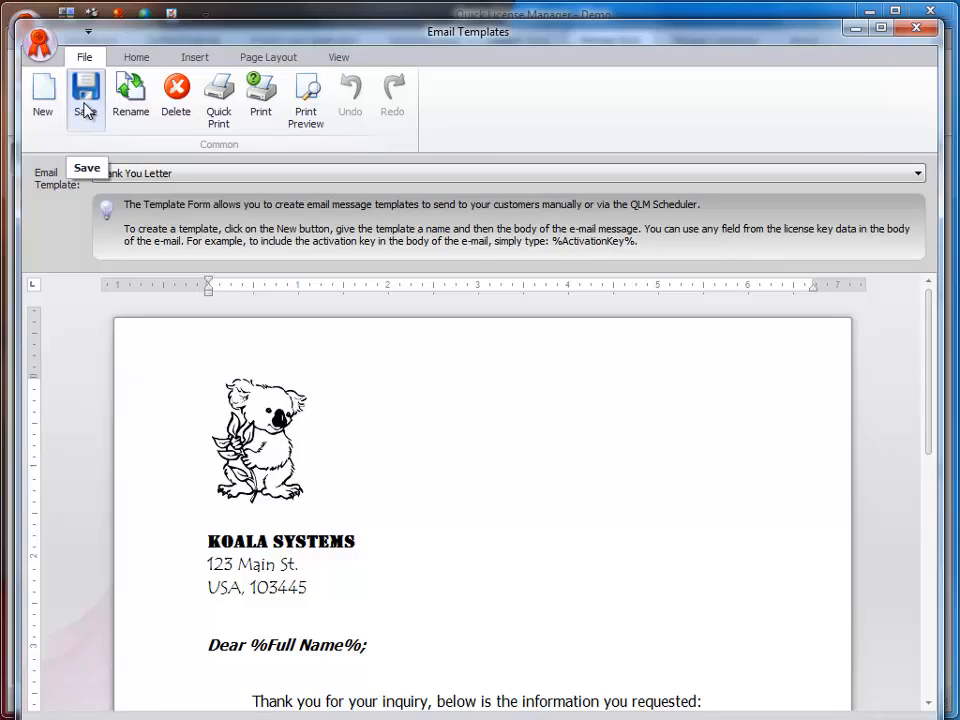
pyautogui.moveTo(916, 30)
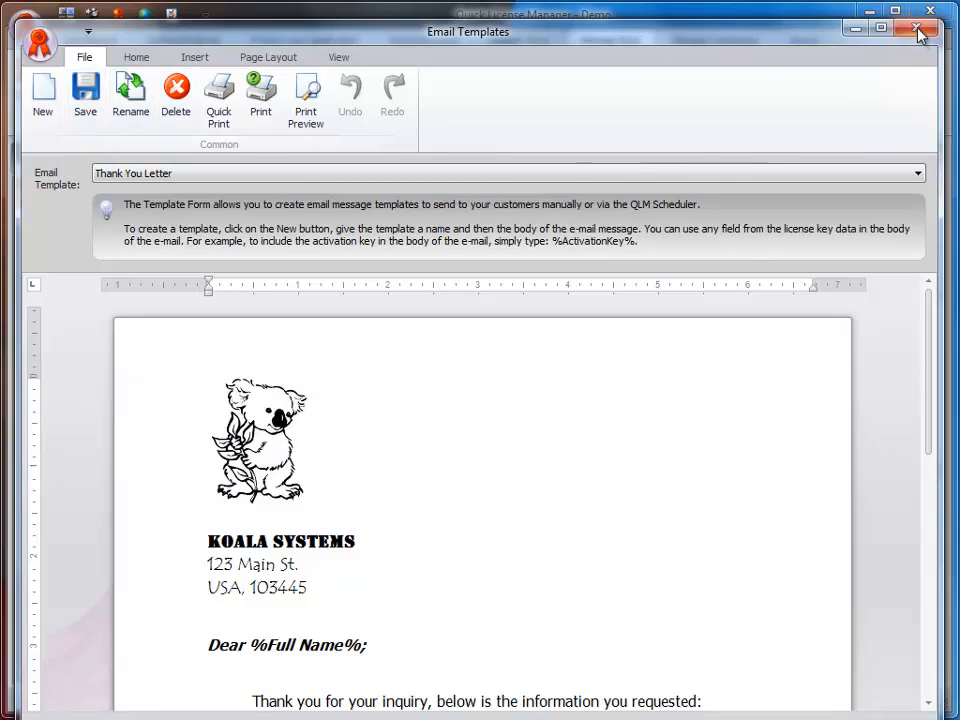